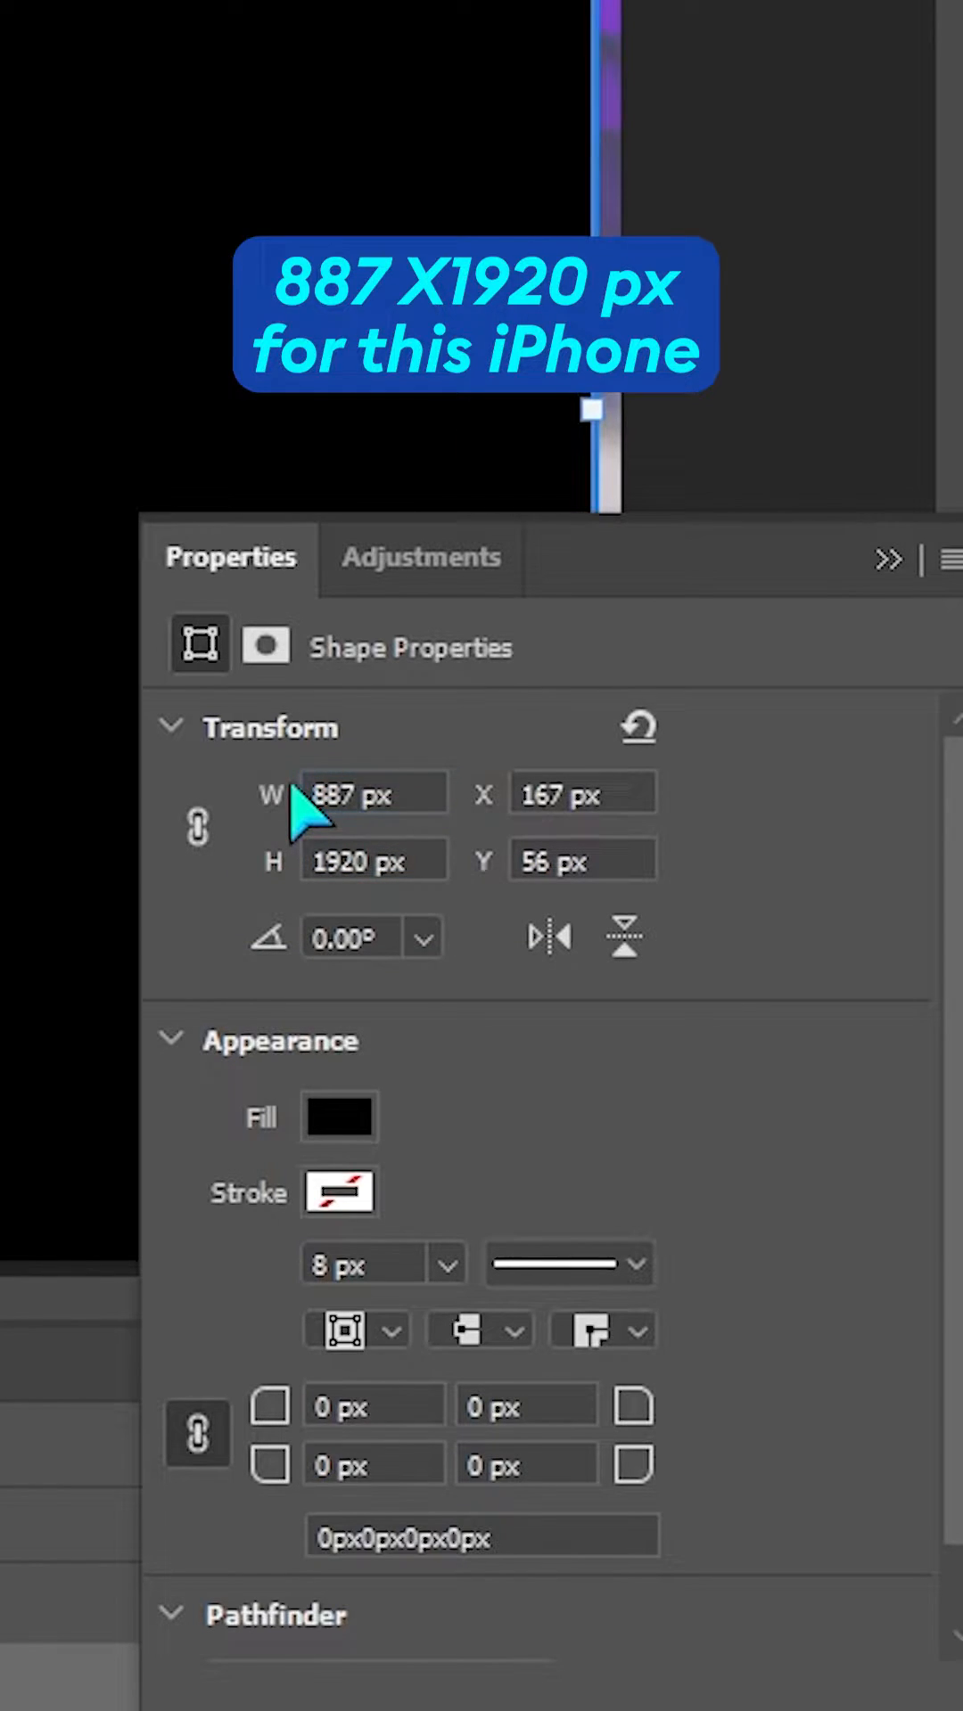
- Create a black 887×1920 px rectangle shape as a stand-in for the phone screen
right_click(294, 1418)
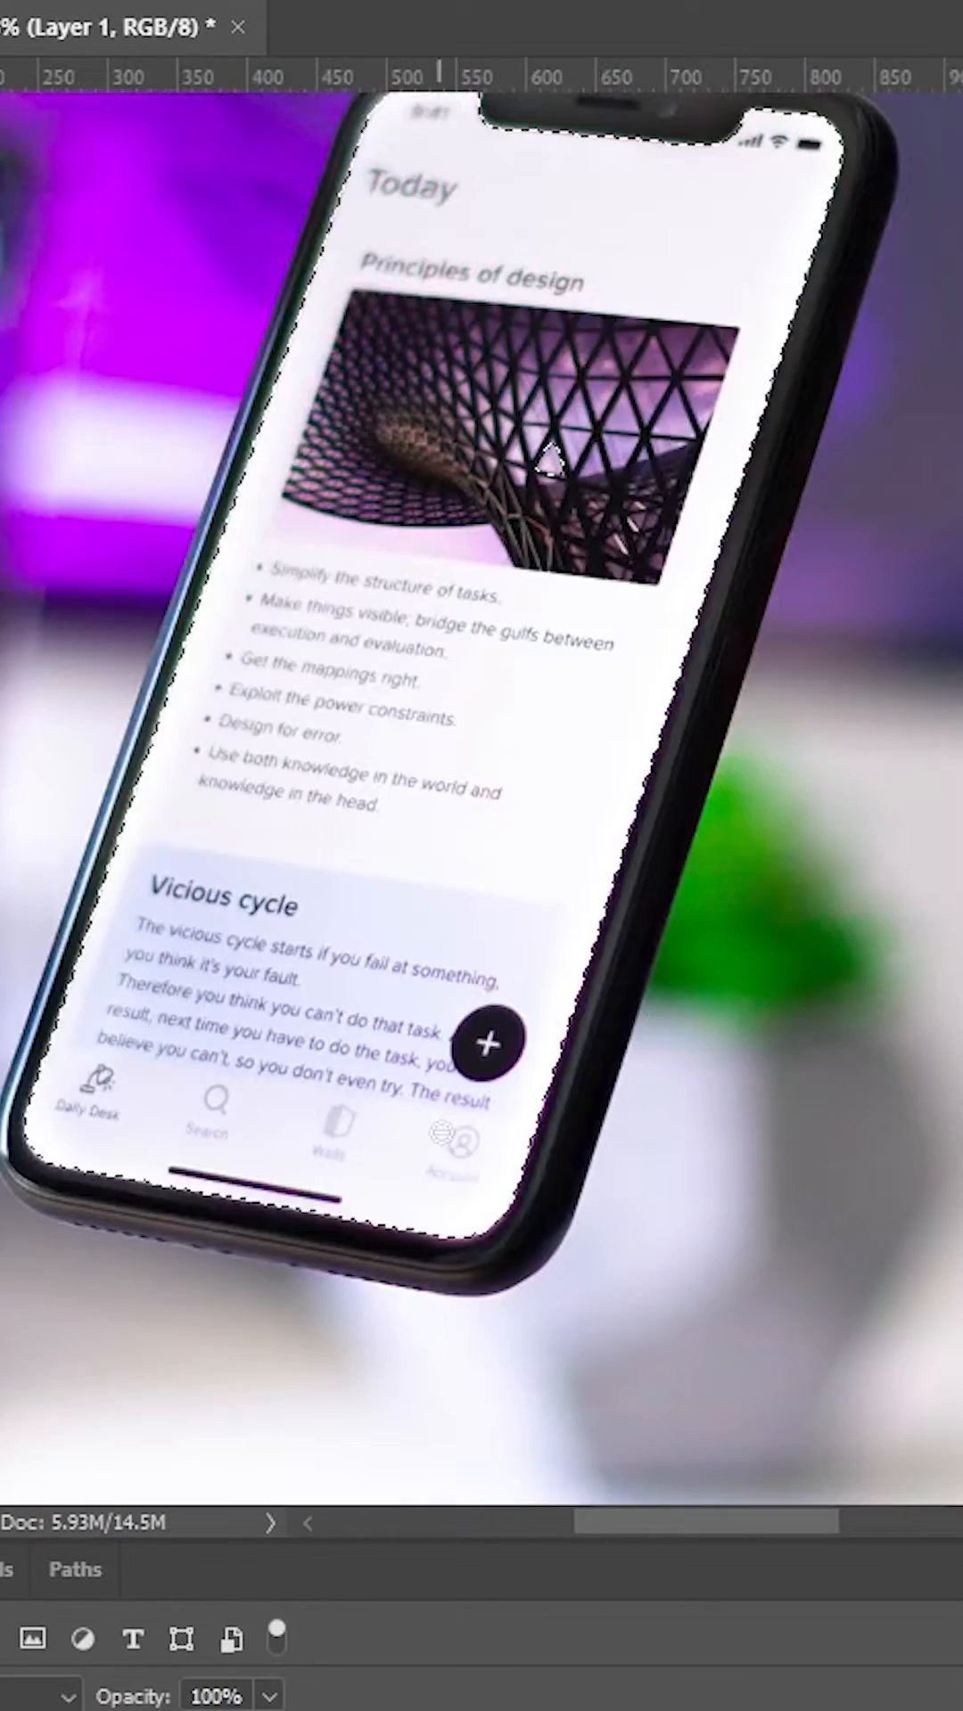
- Expand the phone-screen selection outward by 2 pixels via Select > Modify > Expand
click(207, 28)
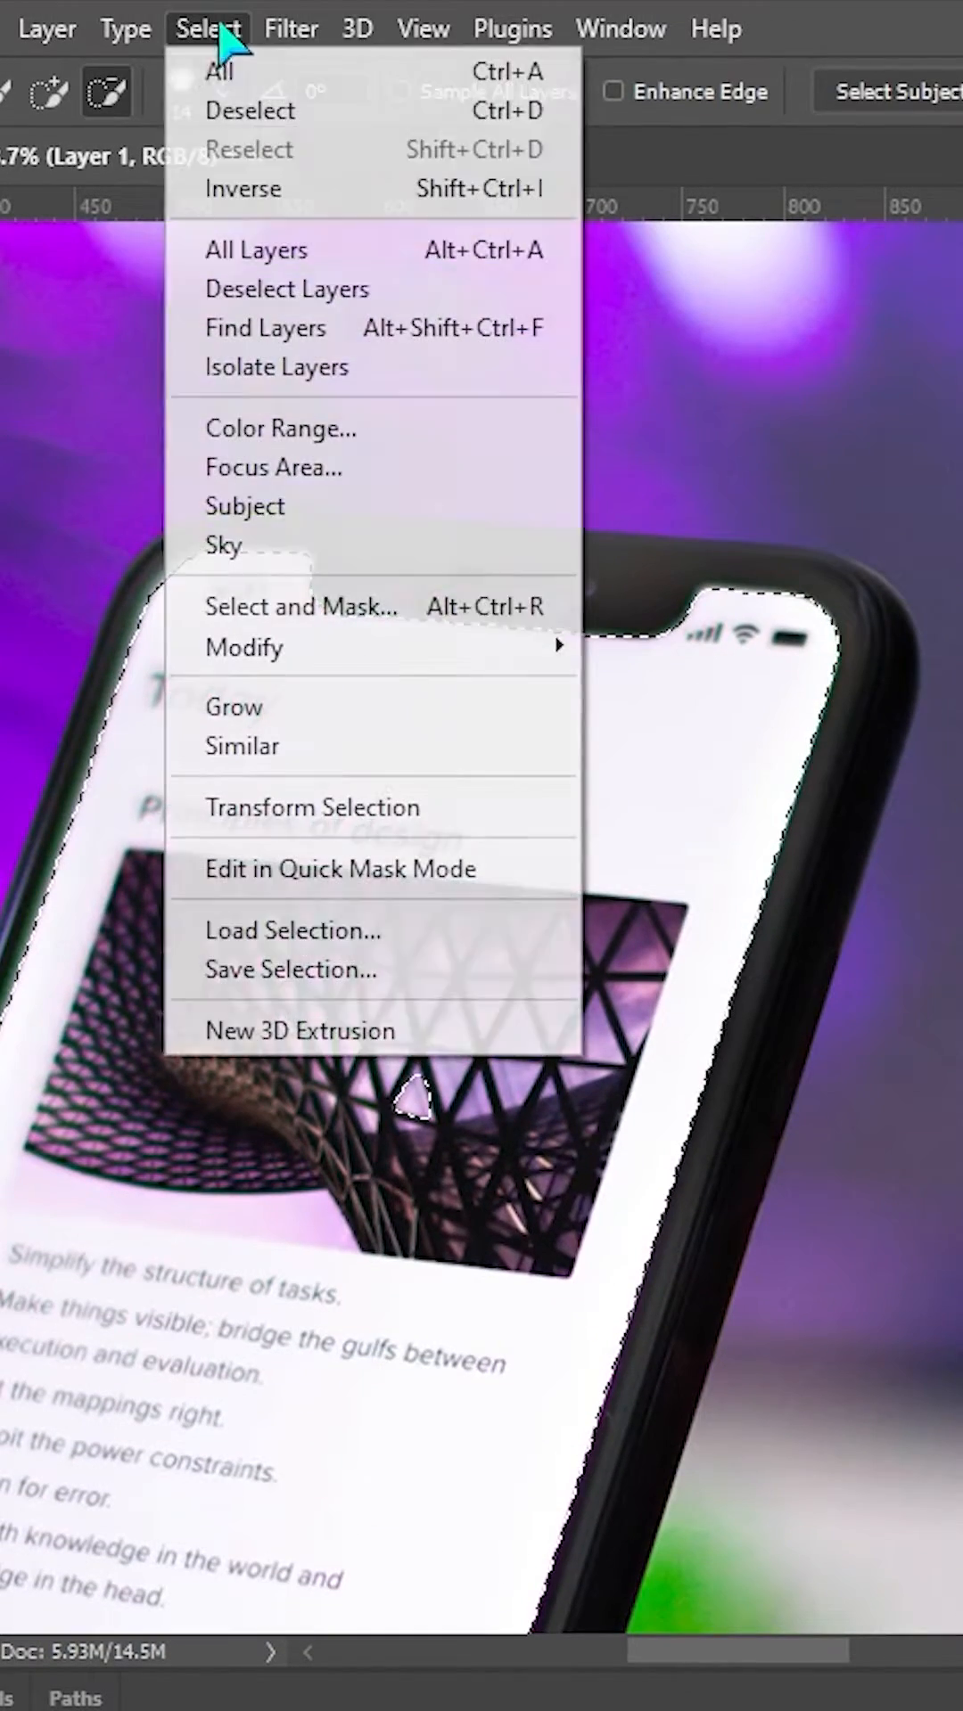
click(244, 646)
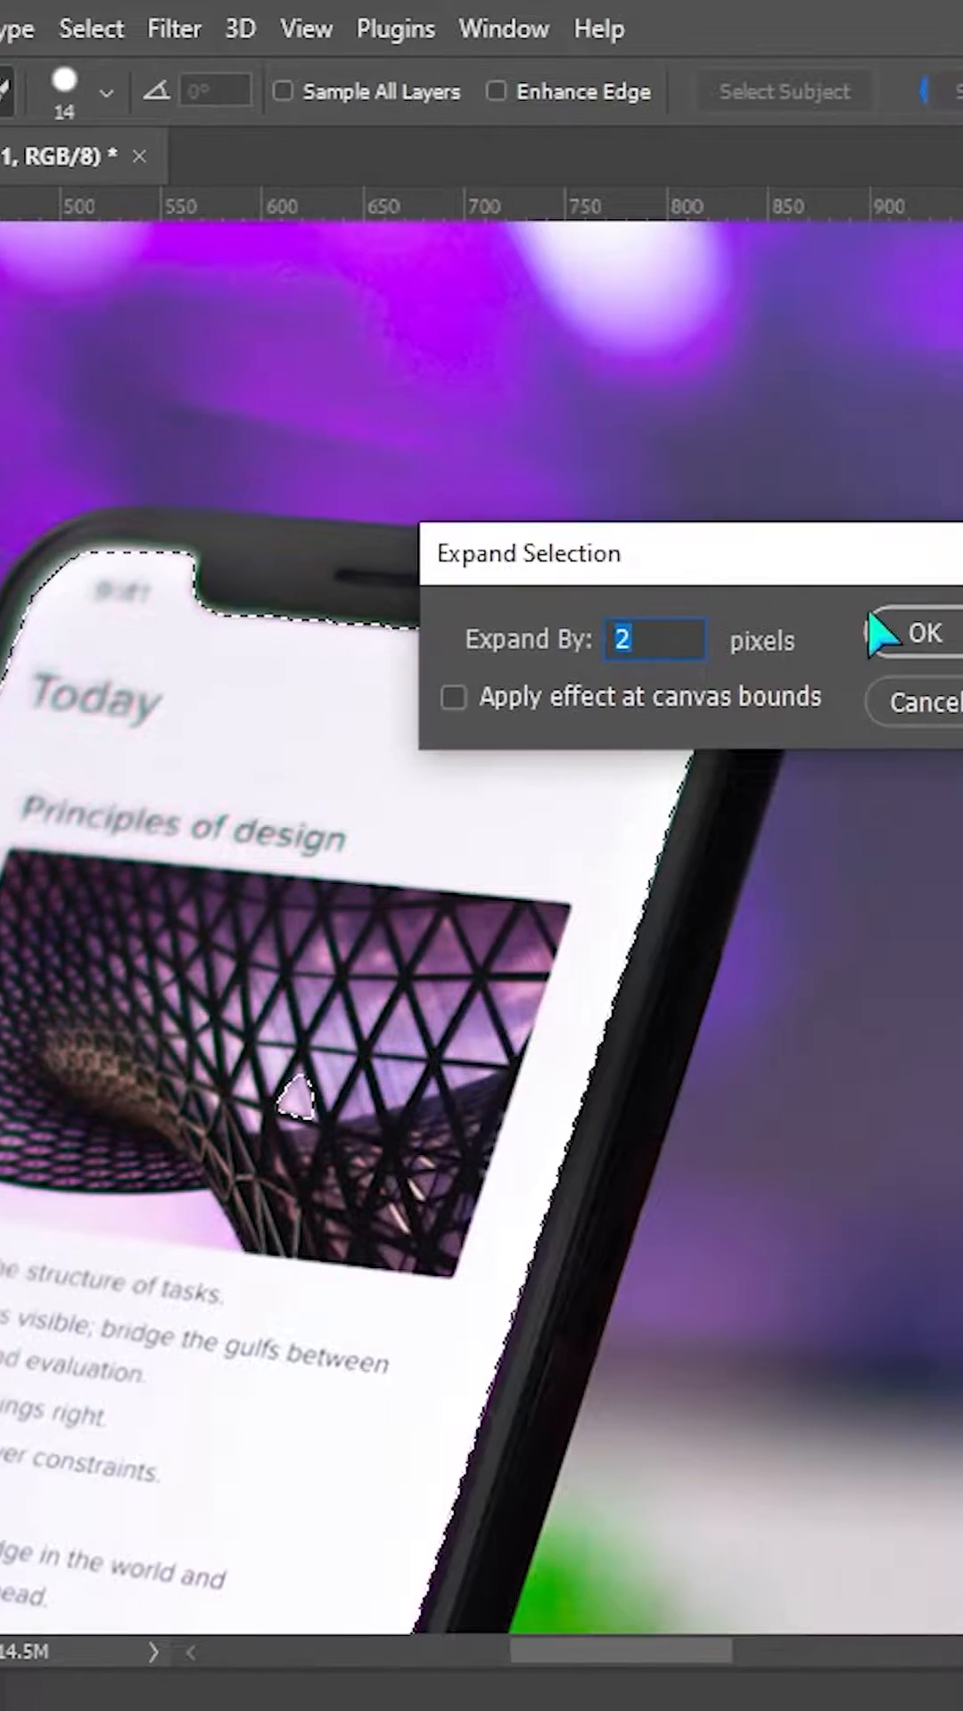
click(924, 633)
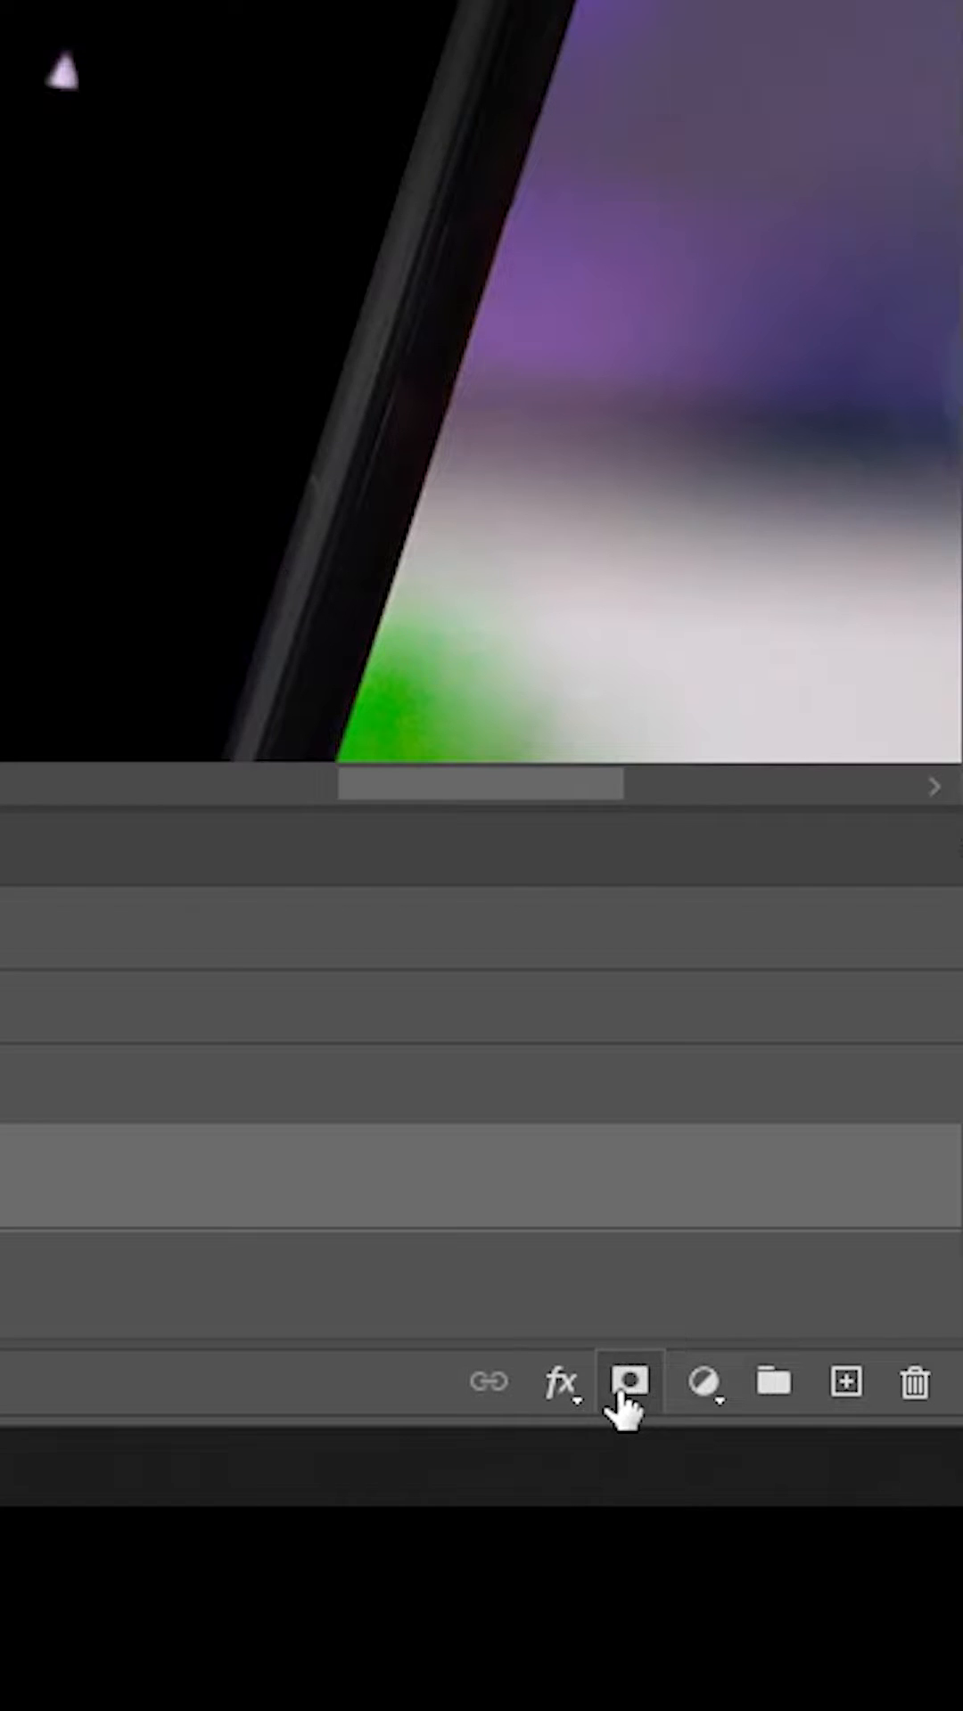
- Add a layer mask to Rectangle 1 from the selection so the phone shows a black screen
click(629, 1383)
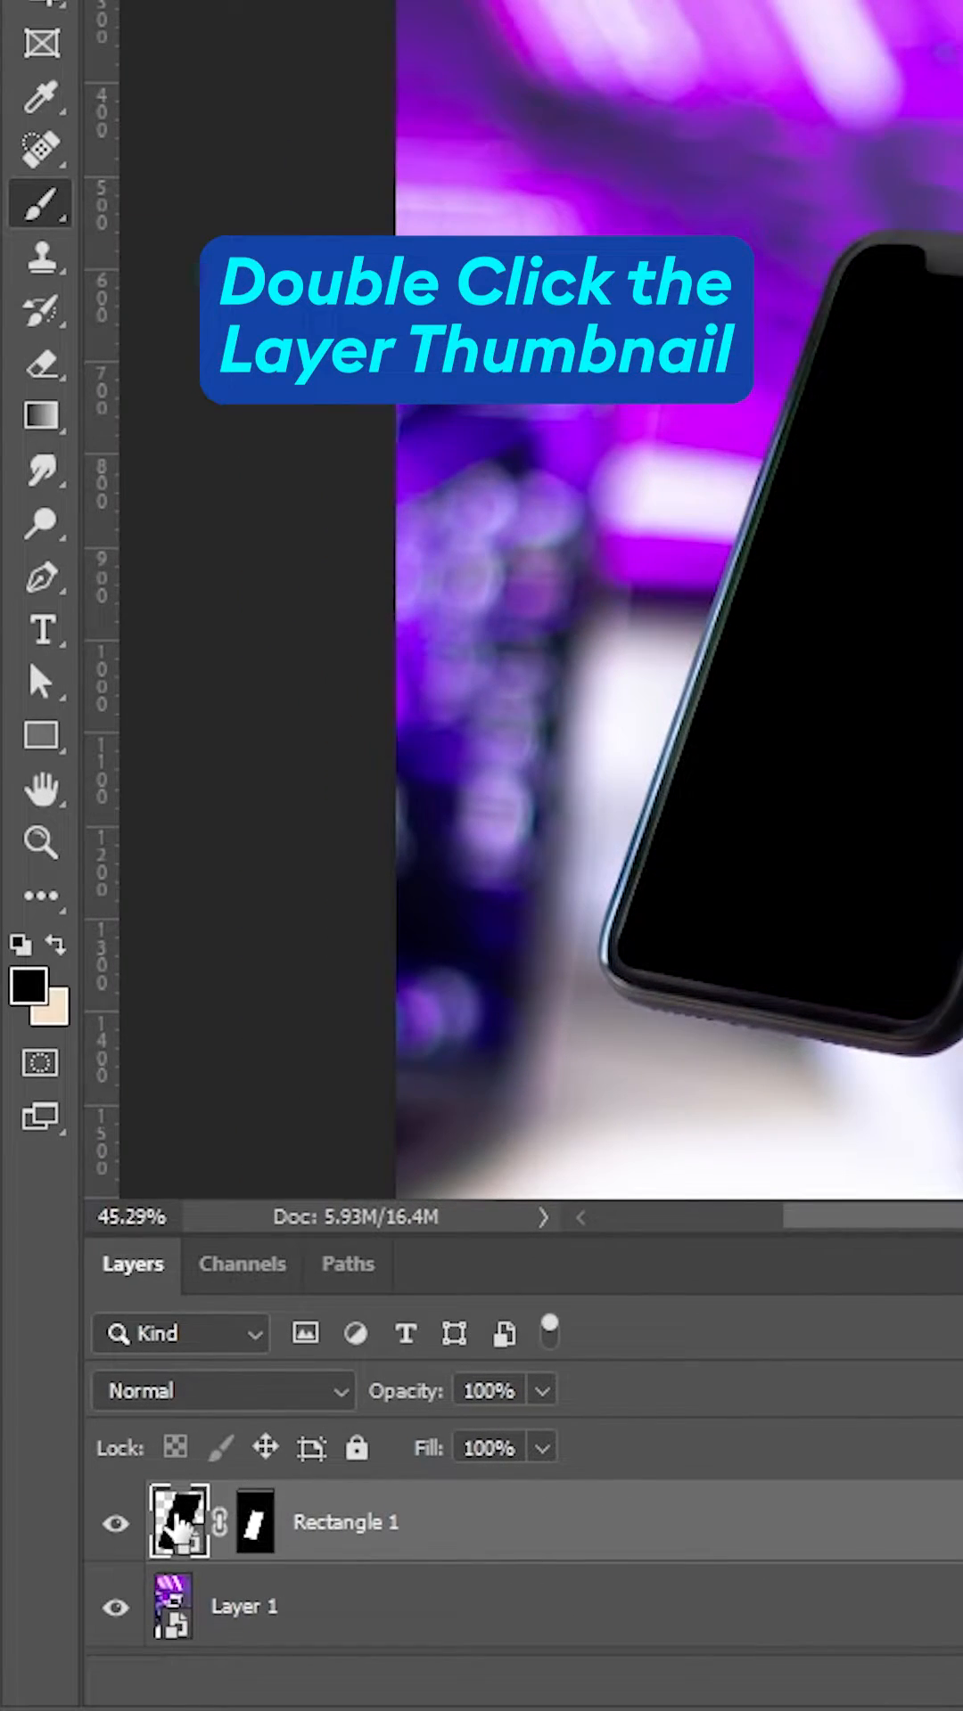
- Place the Instagram profile screenshot inside the Rectangle 1 smart object and return to the mockup
double_click(178, 1521)
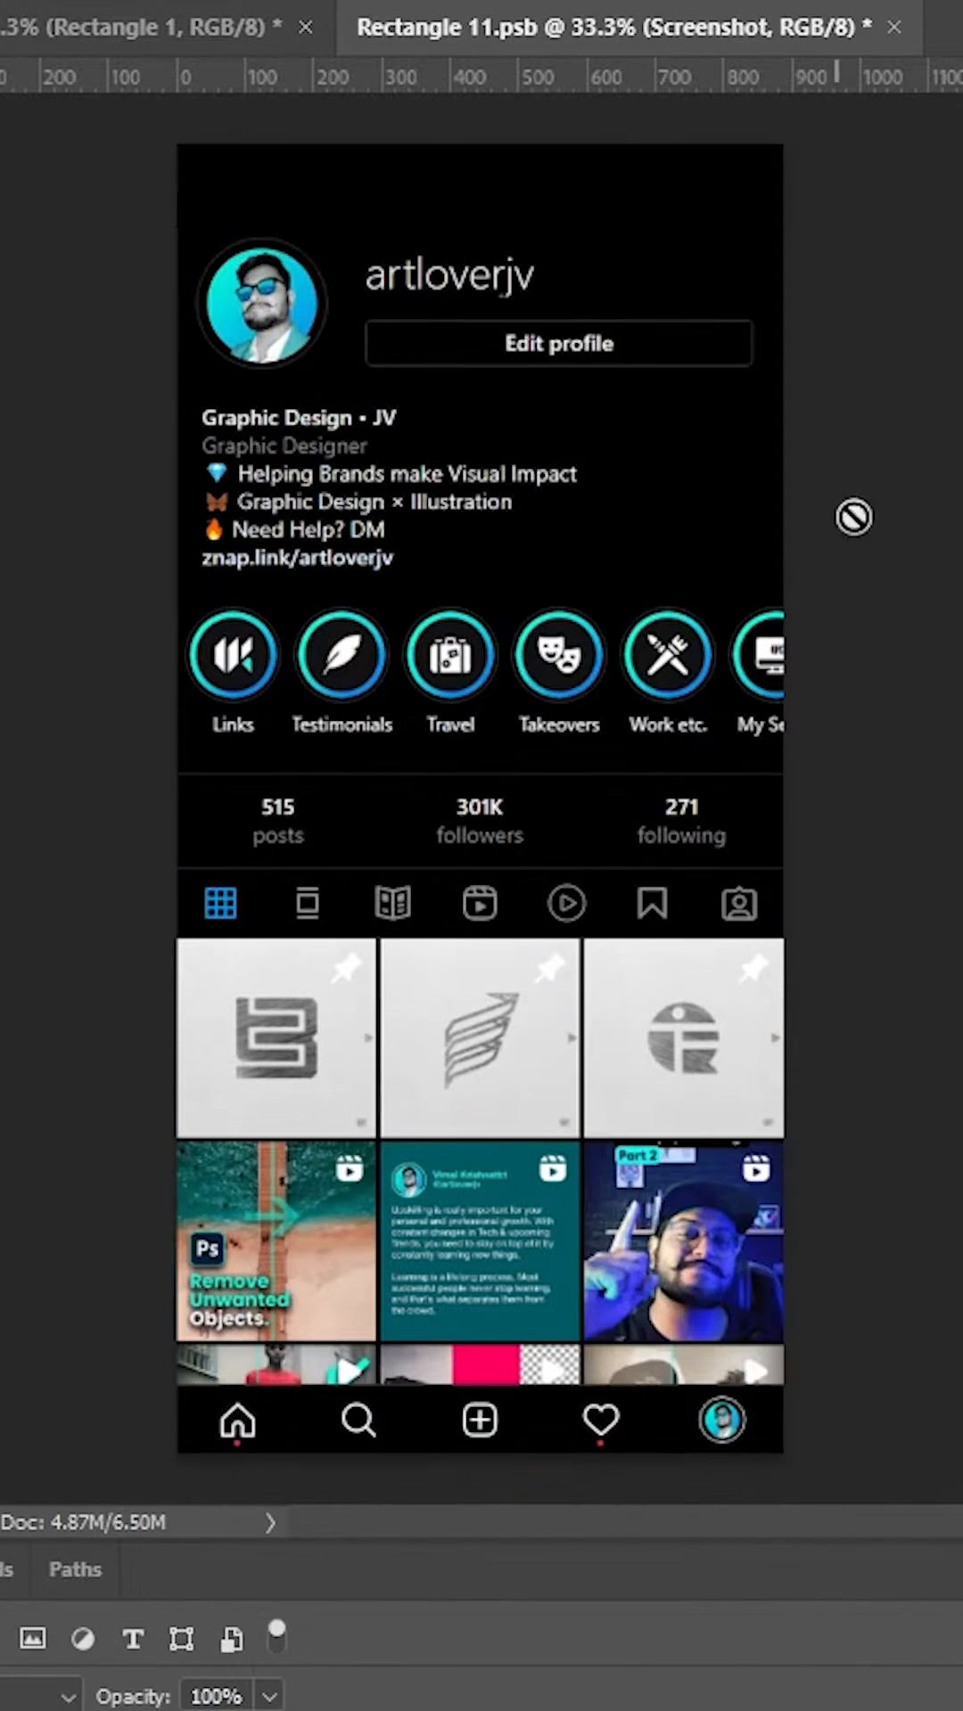
mouse_move(927, 55)
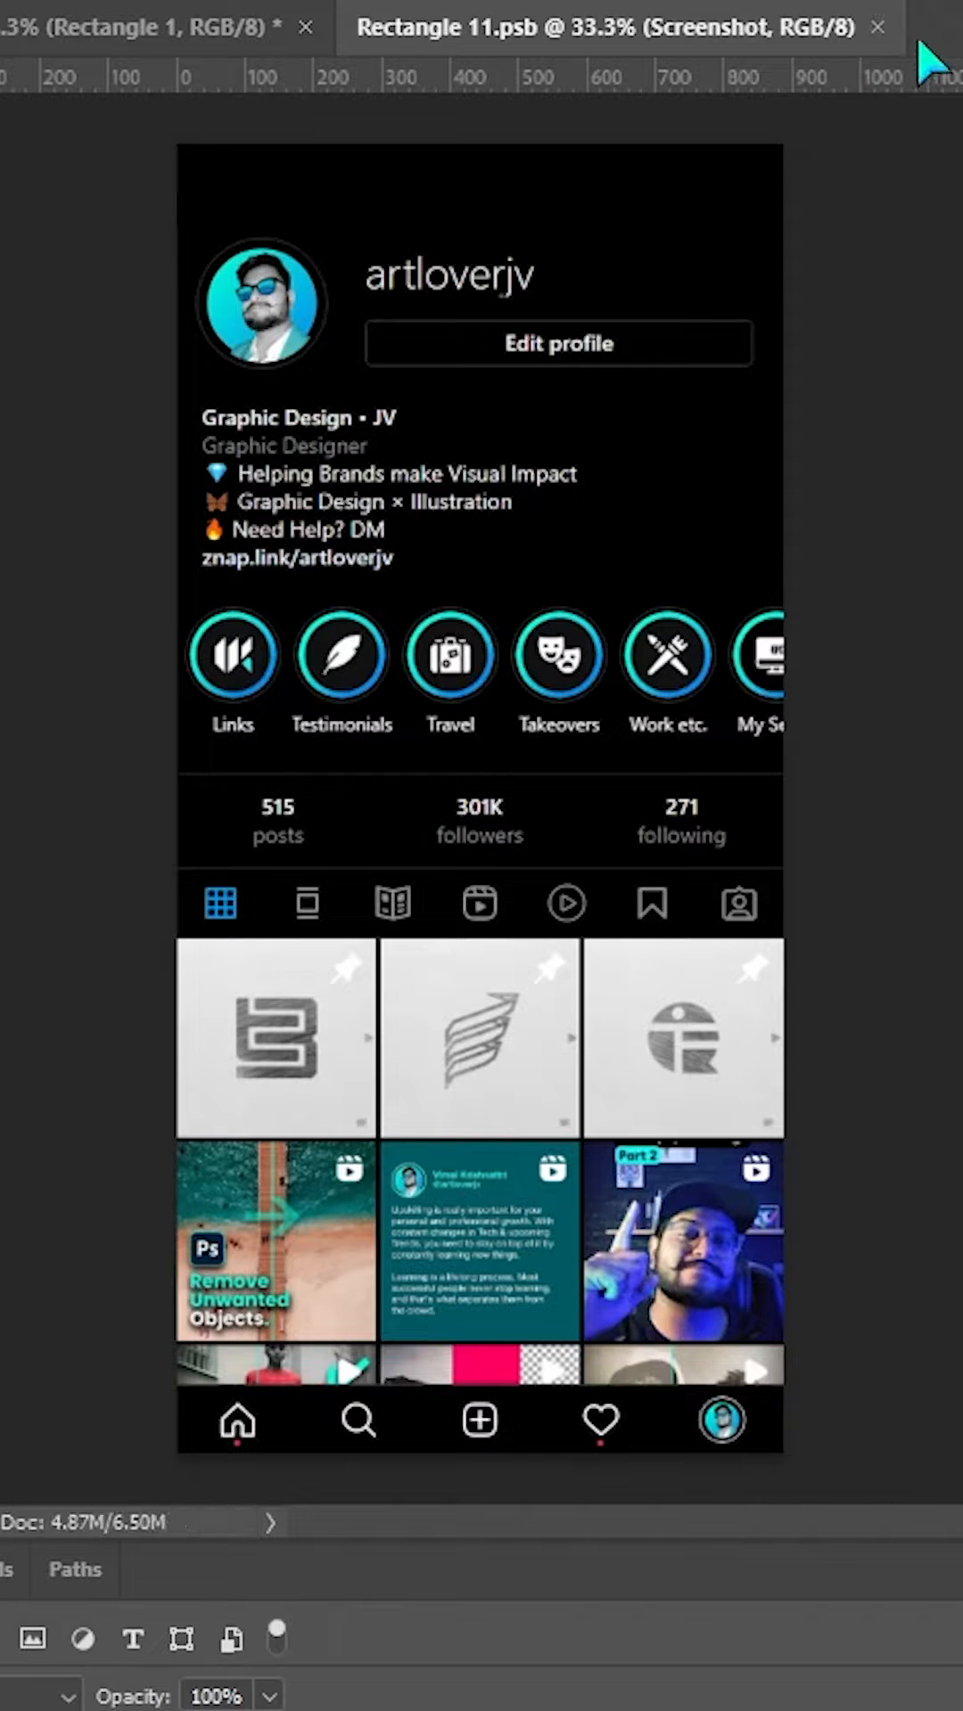
click(167, 27)
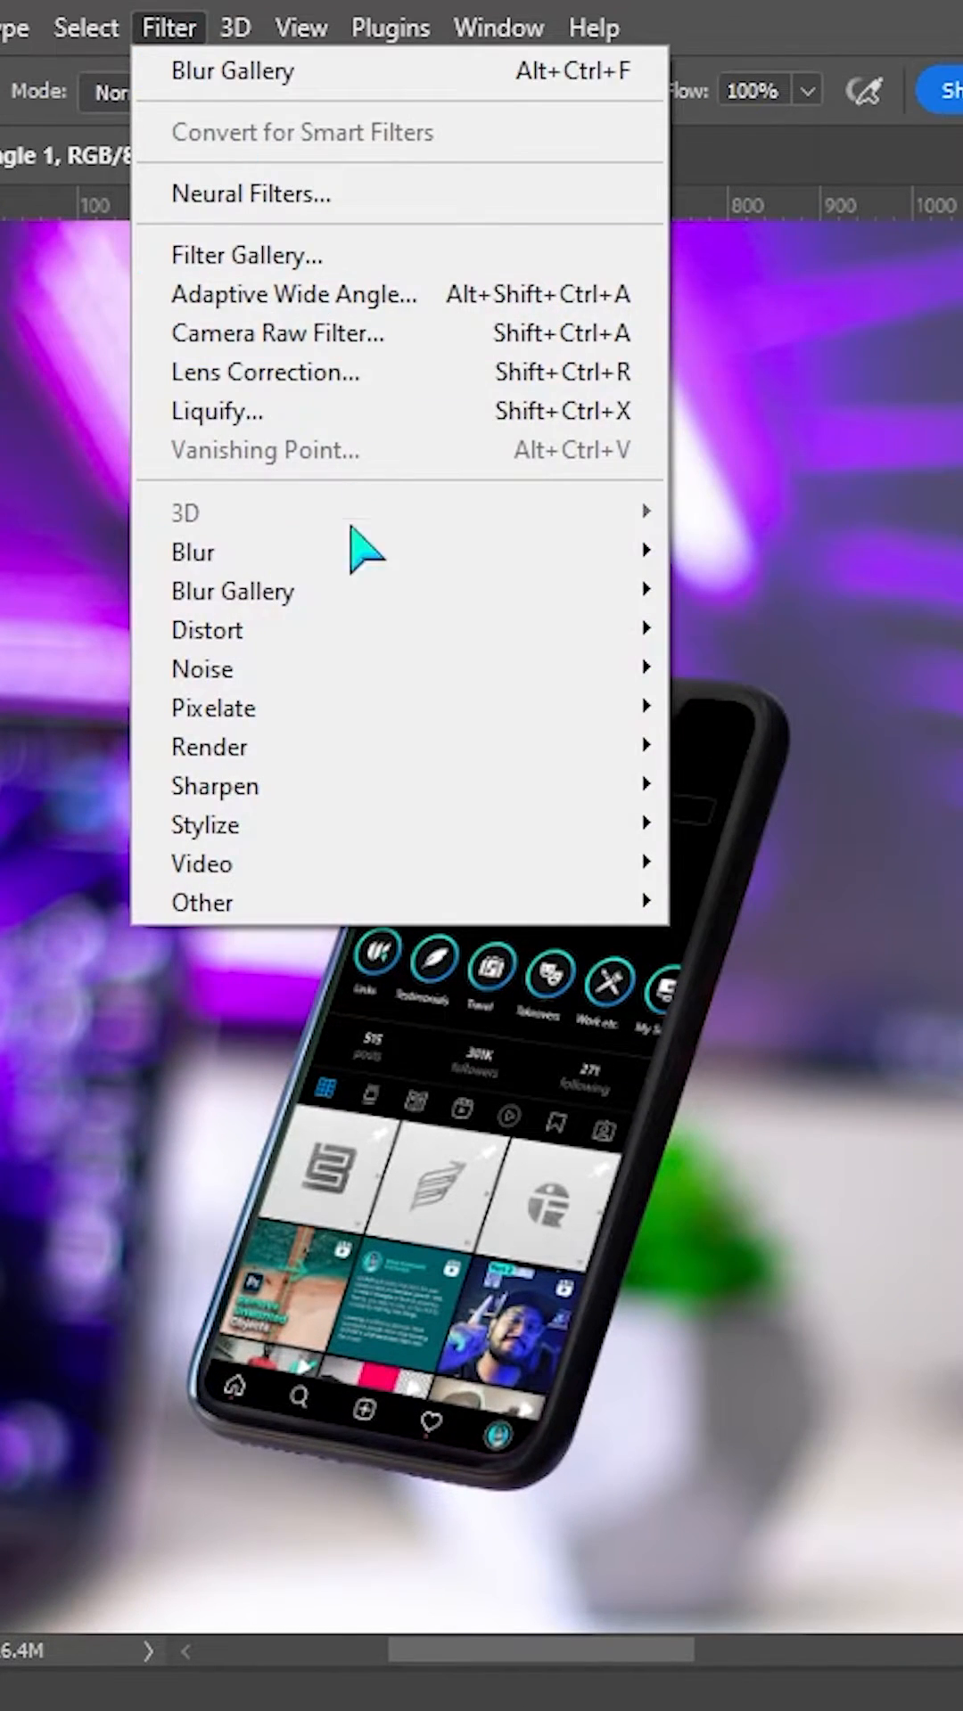